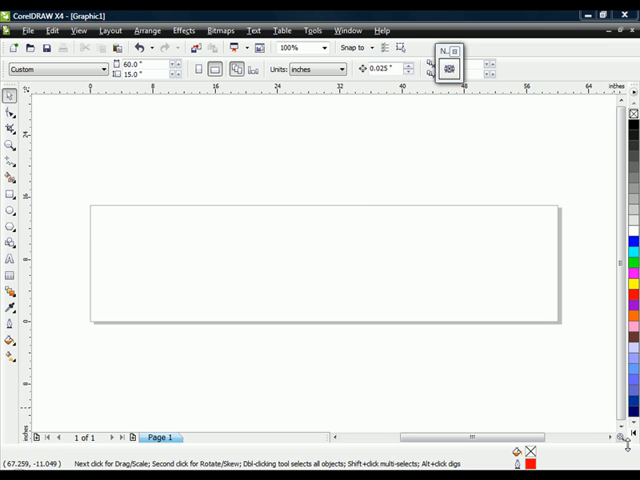
mouse_move(192, 220)
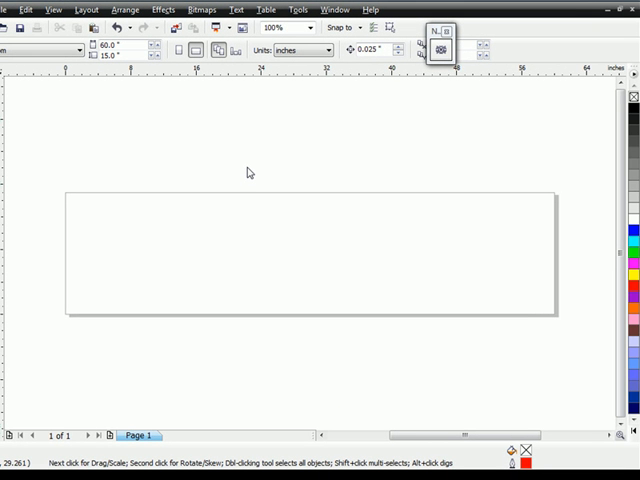
mouse_move(304, 110)
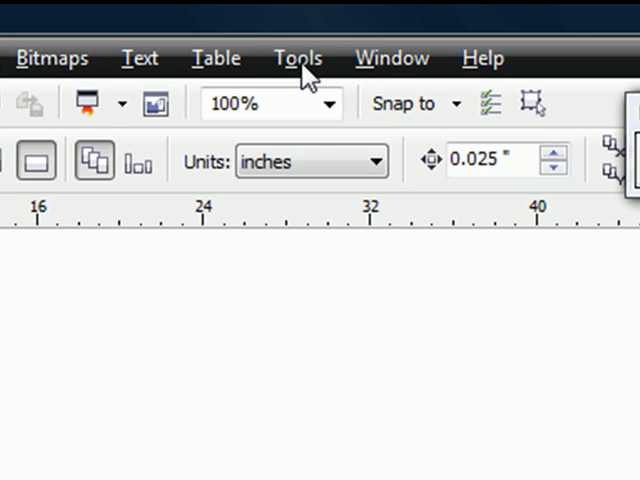
Show the Object Manager and import the AutoCAD door drawing with Auto-Reduce nodes turned off.
click(298, 56)
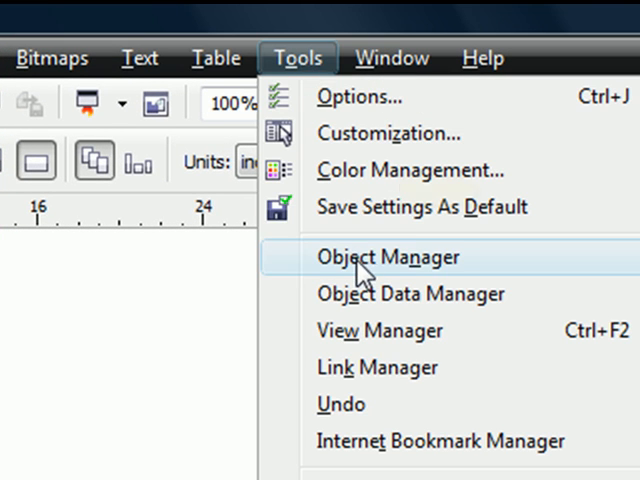
click(388, 256)
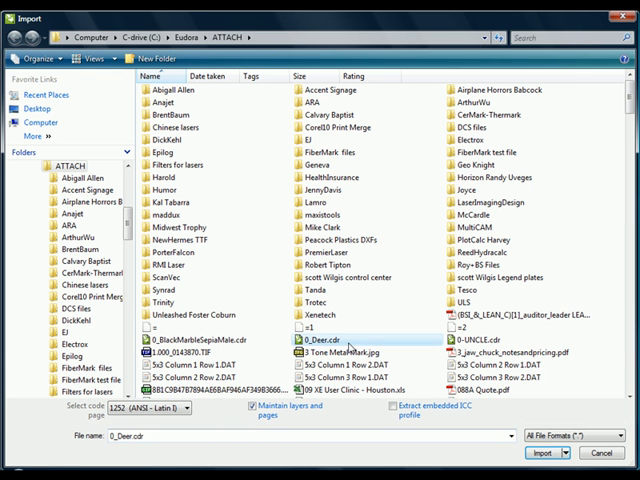
scroll(down, 3)
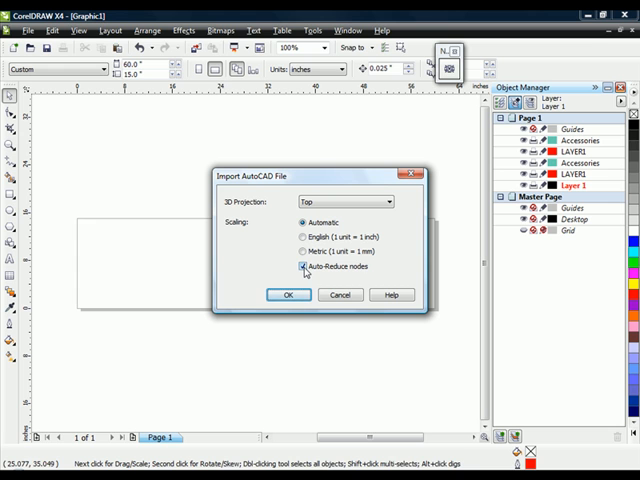
click(302, 268)
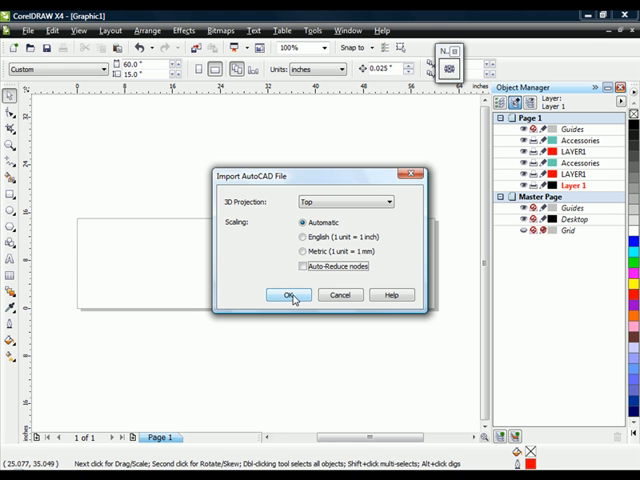
click(288, 296)
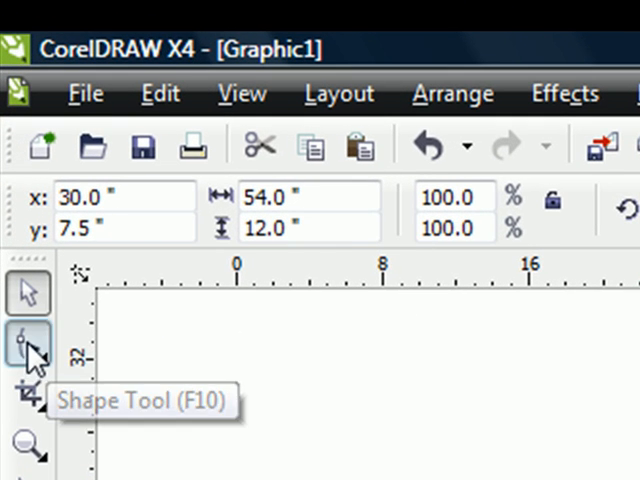
Marquee-select the imported red curve's nodes with the Shape tool, showing 46 nodes.
click(28, 344)
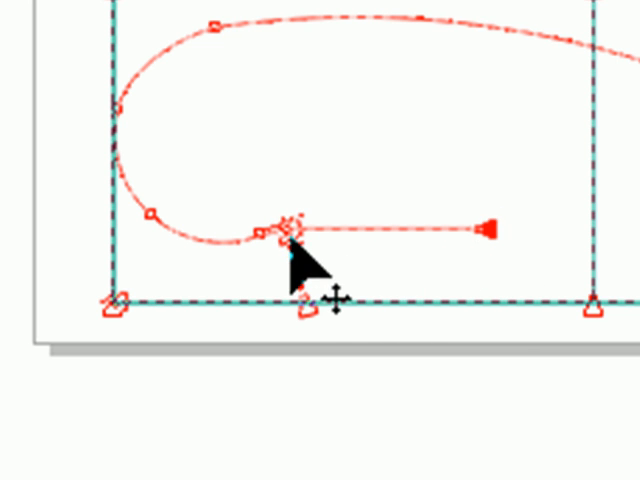
drag(490, 224, 360, 456)
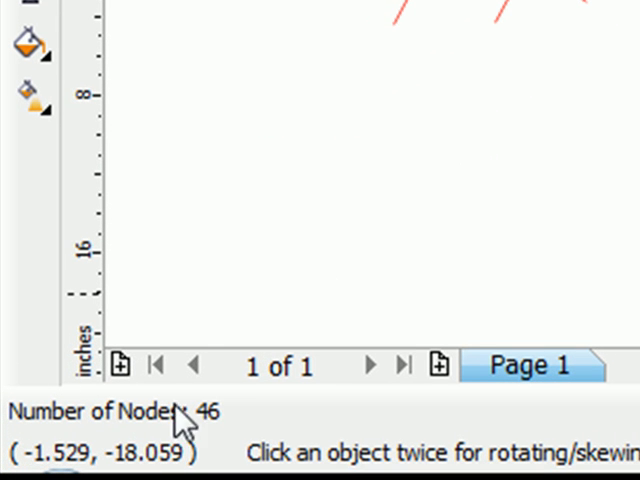
mouse_move(262, 404)
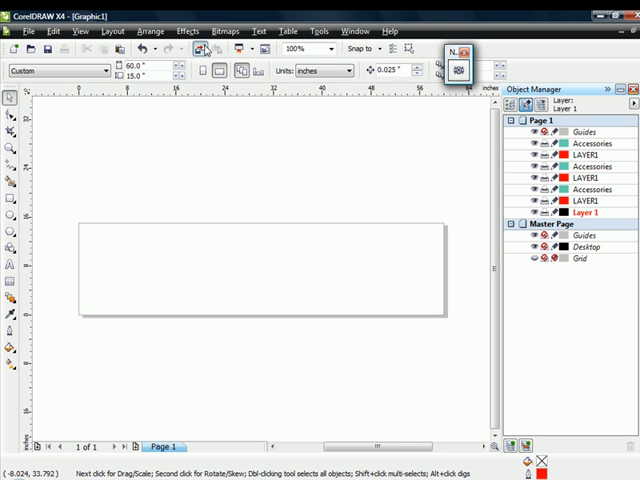
Re-import the AutoCAD door drawing, leaving Auto-Reduce nodes checked.
click(16, 30)
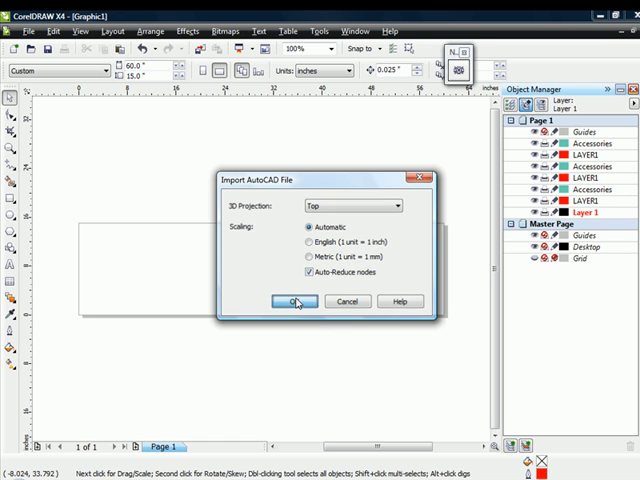
click(292, 300)
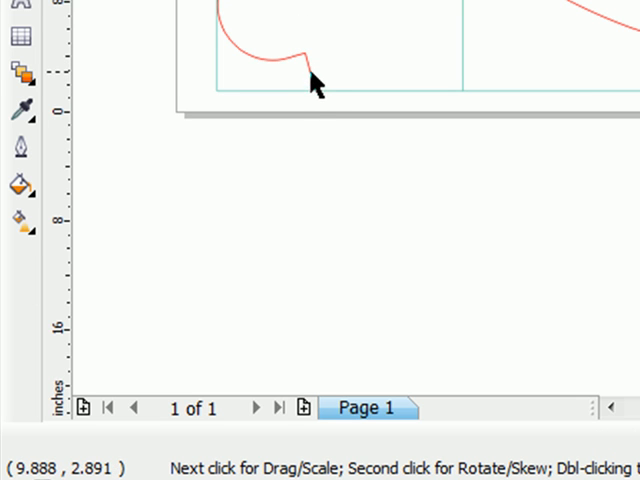
Select the re-imported, node-reduced red curve on the page.
click(310, 72)
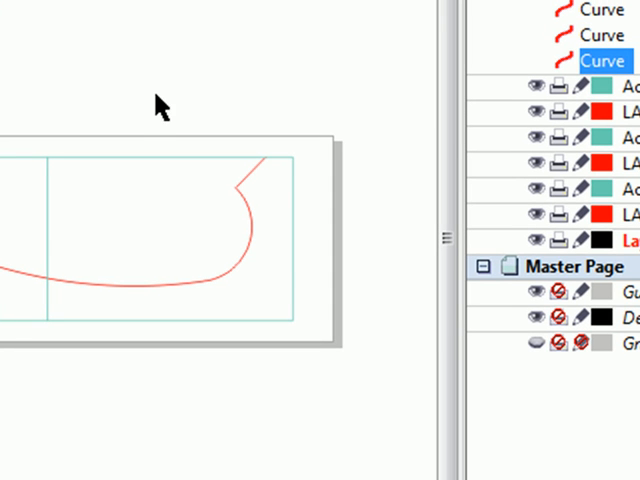
mouse_move(178, 112)
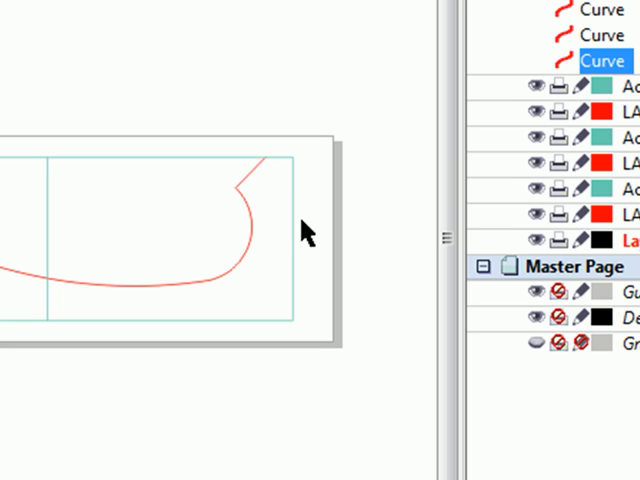
mouse_move(256, 180)
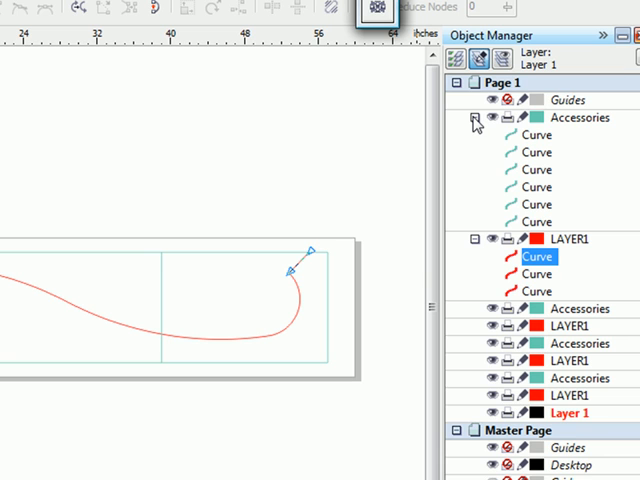
mouse_move(332, 340)
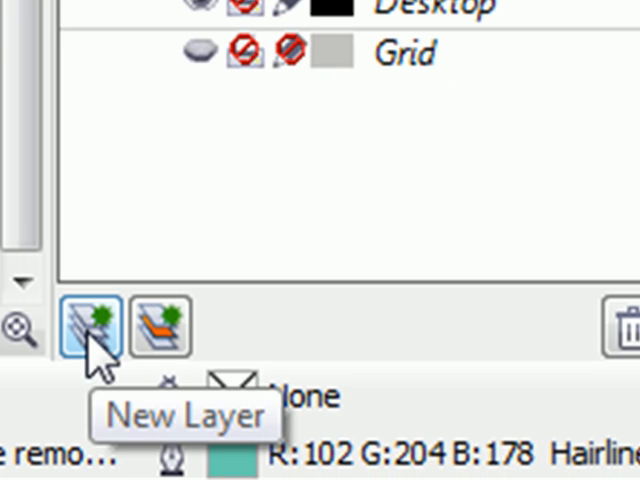
Rename the new layer in the Object Manager to 'Block Layer'.
click(78, 328)
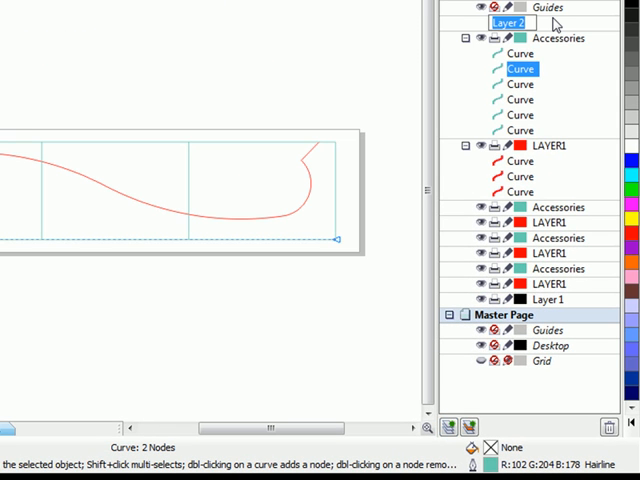
text(Bl)
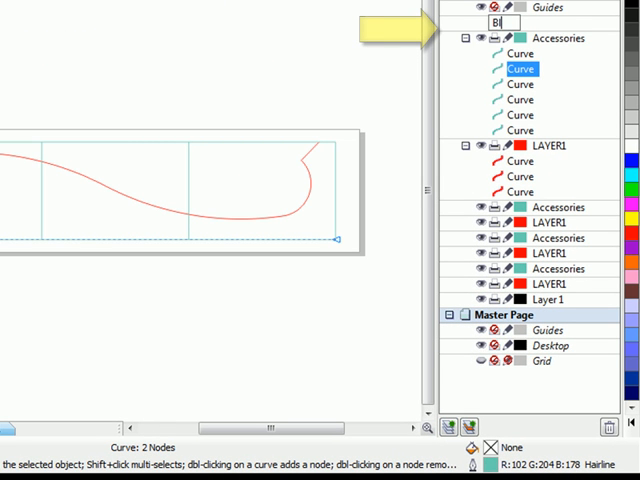
text(Block Layer)
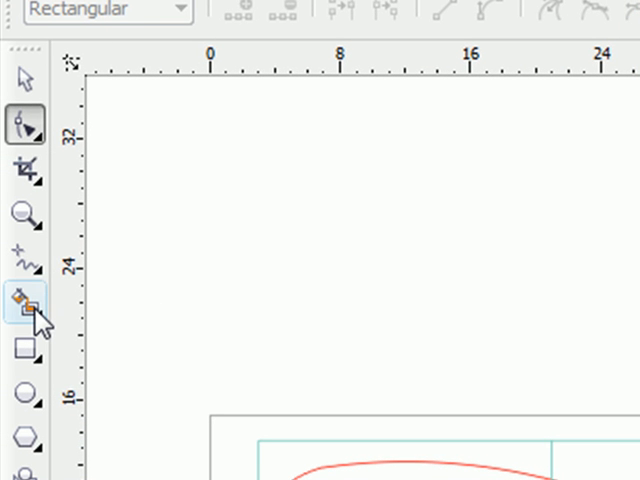
Activate Smart Fill from the Smart Drawing flyout with No Fill and an orange outline colour.
click(22, 298)
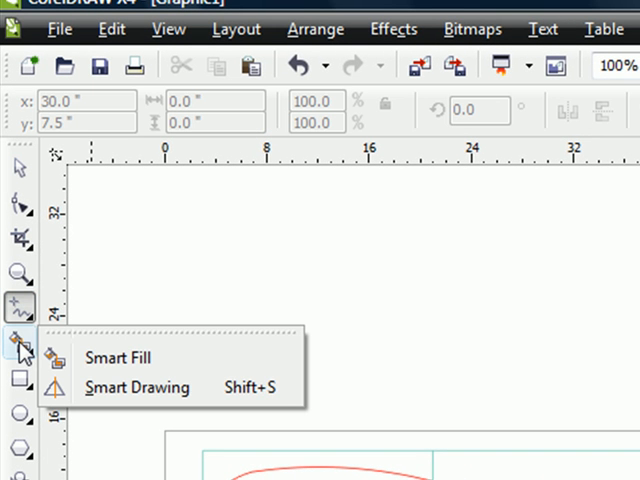
click(120, 358)
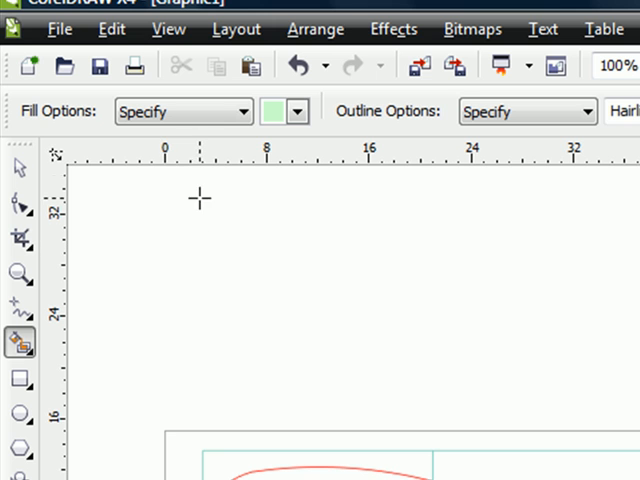
click(244, 112)
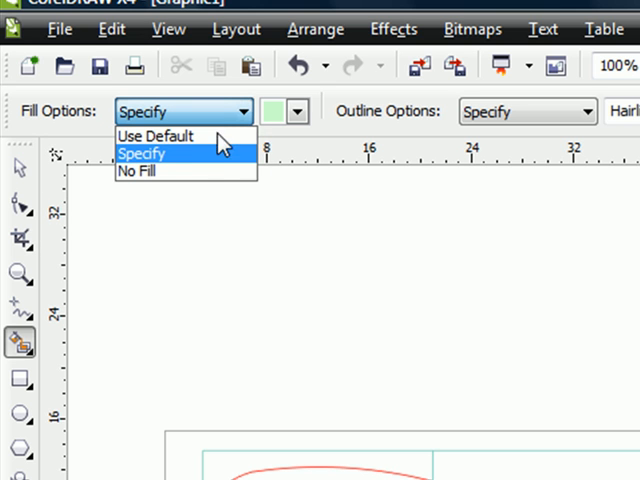
click(140, 170)
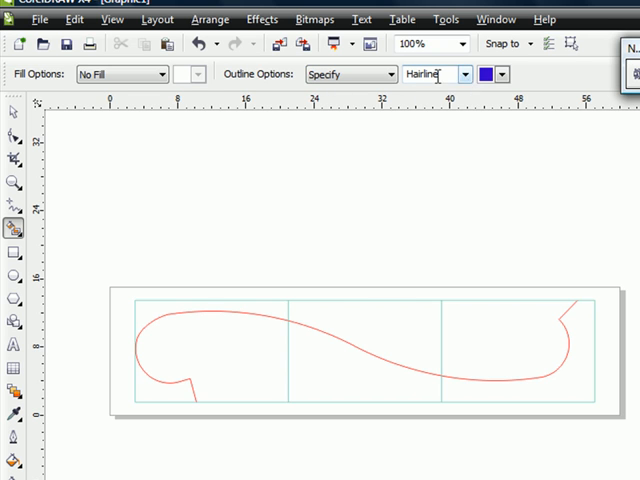
mouse_move(500, 76)
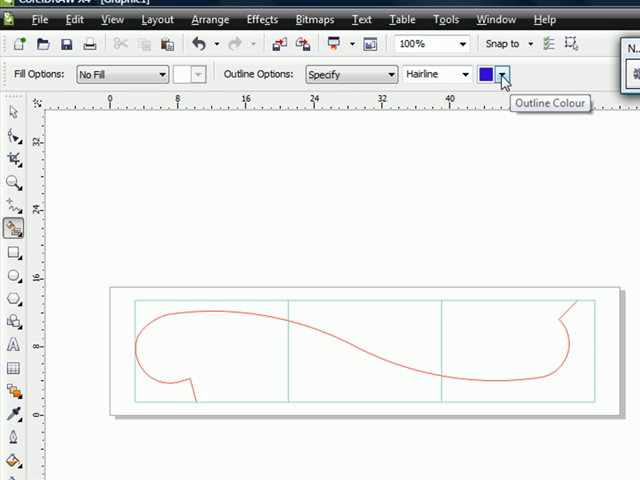
click(502, 74)
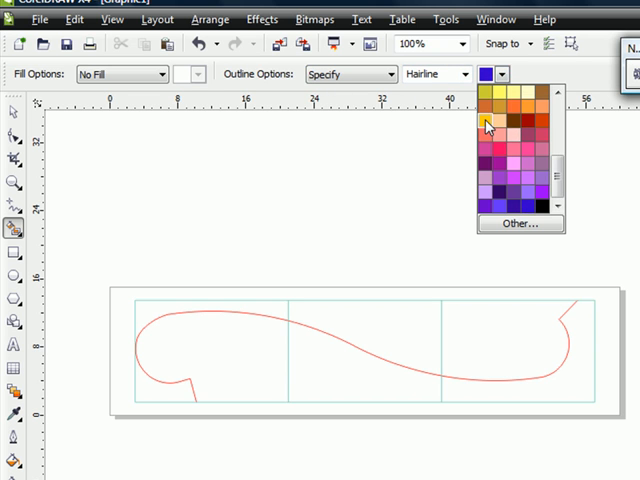
click(484, 122)
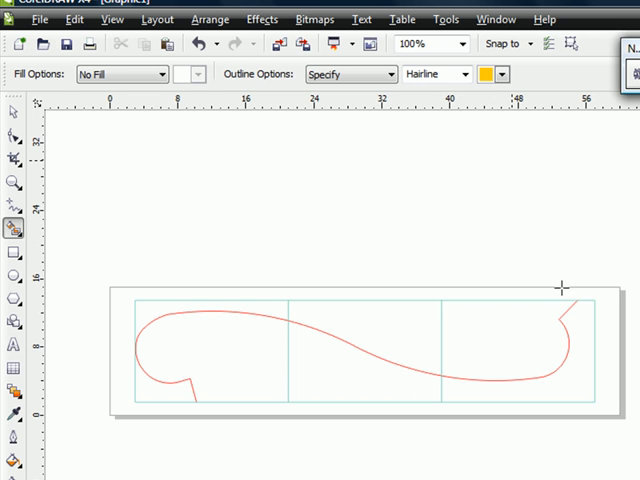
mouse_move(572, 380)
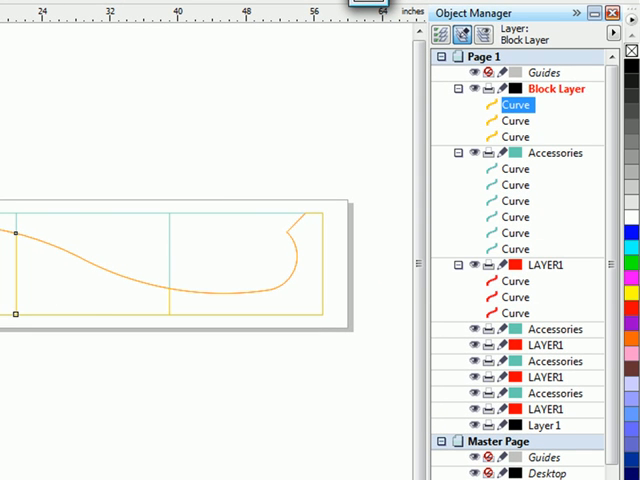
mouse_move(572, 210)
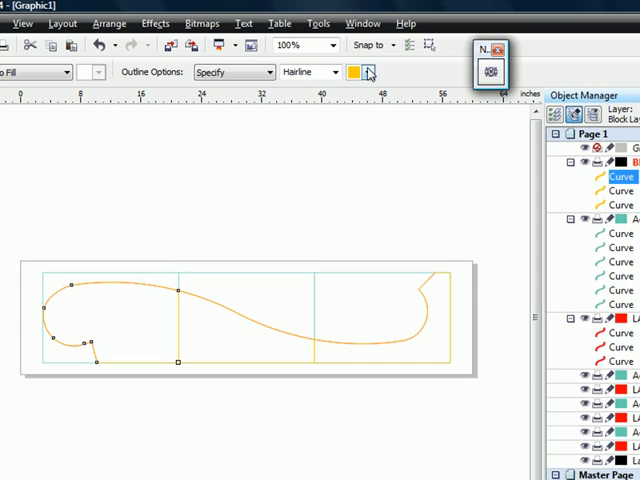
Change the Smart Fill outline colour from orange to blue.
click(372, 72)
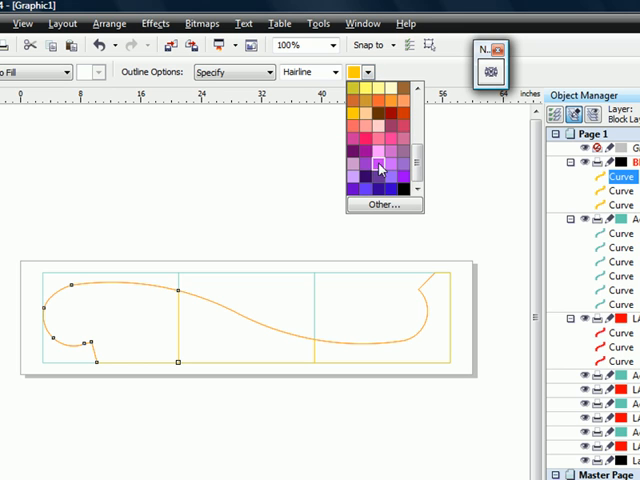
click(378, 168)
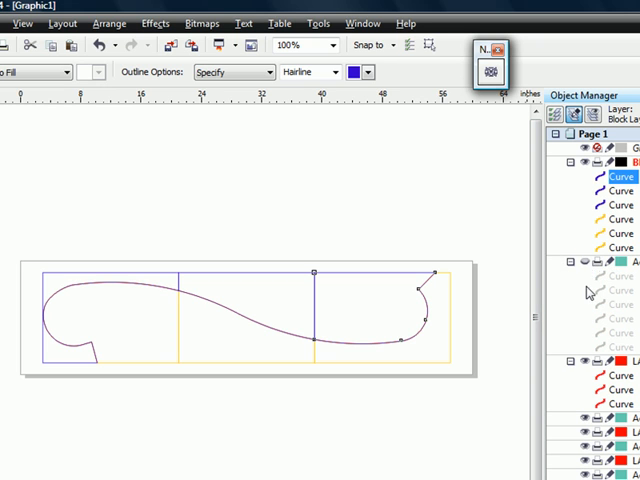
mouse_move(588, 364)
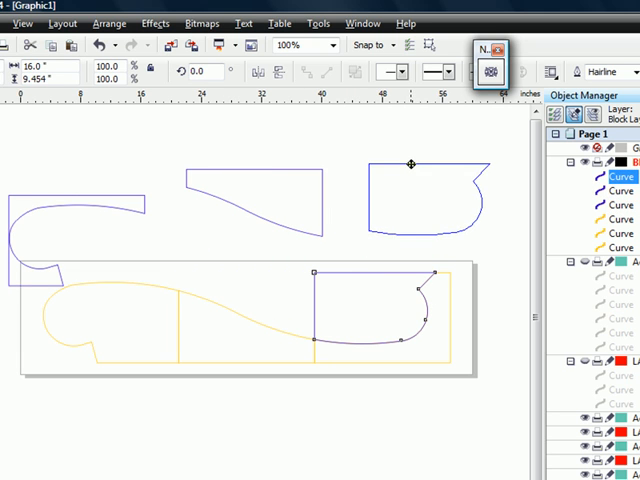
Select the right-hand blue part outline sitting above the original curve.
click(410, 164)
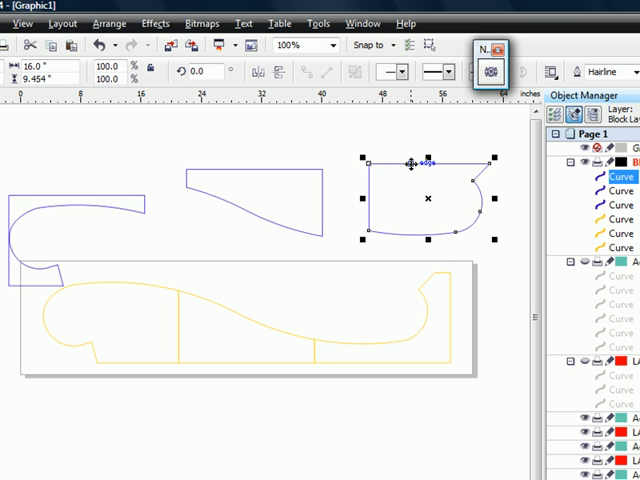